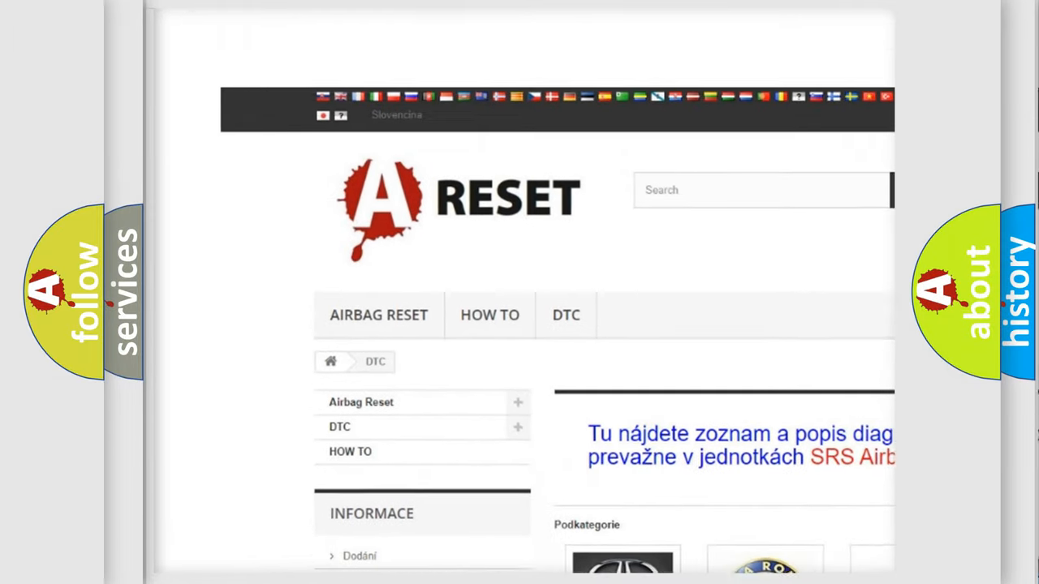
scroll("up", 3)
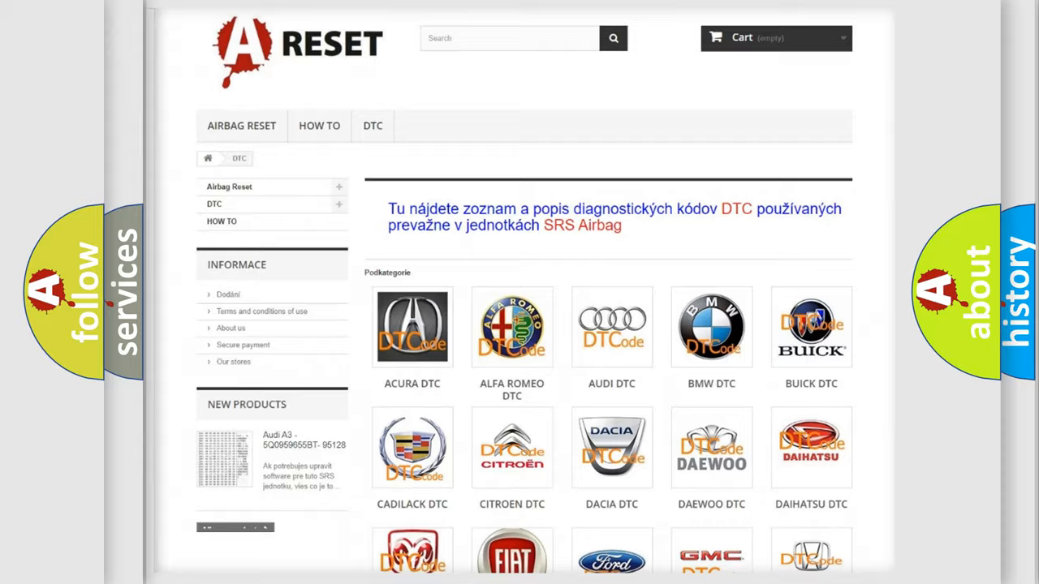
scroll("down", 3)
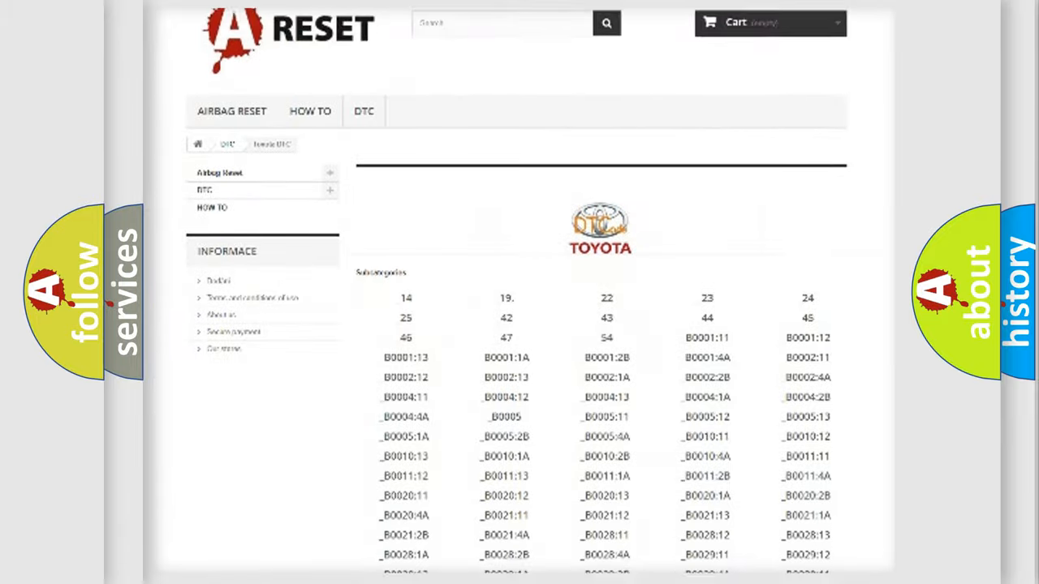
scroll("down", 3)
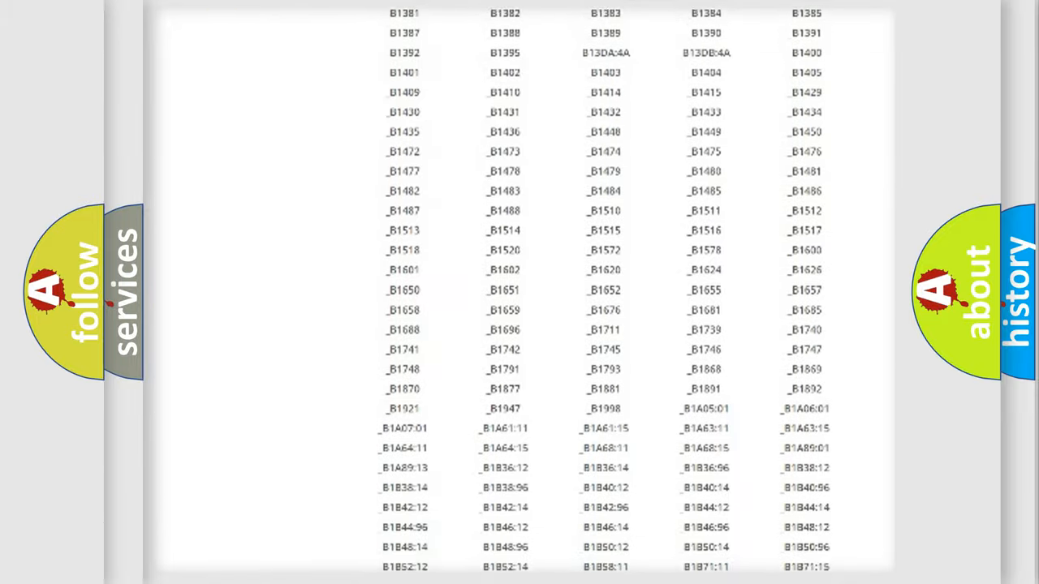
scroll("up", 3)
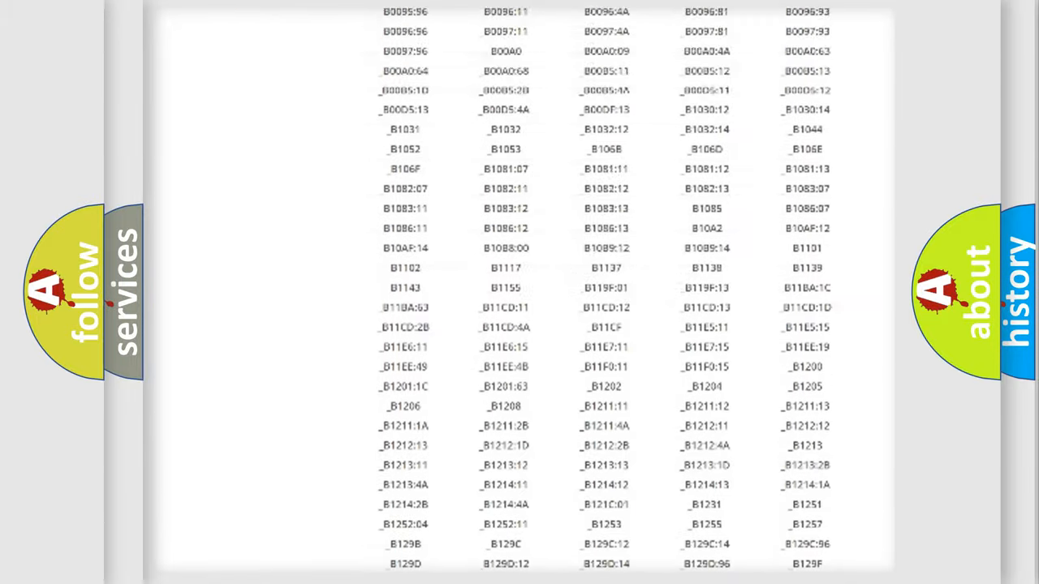
scroll("up", 3)
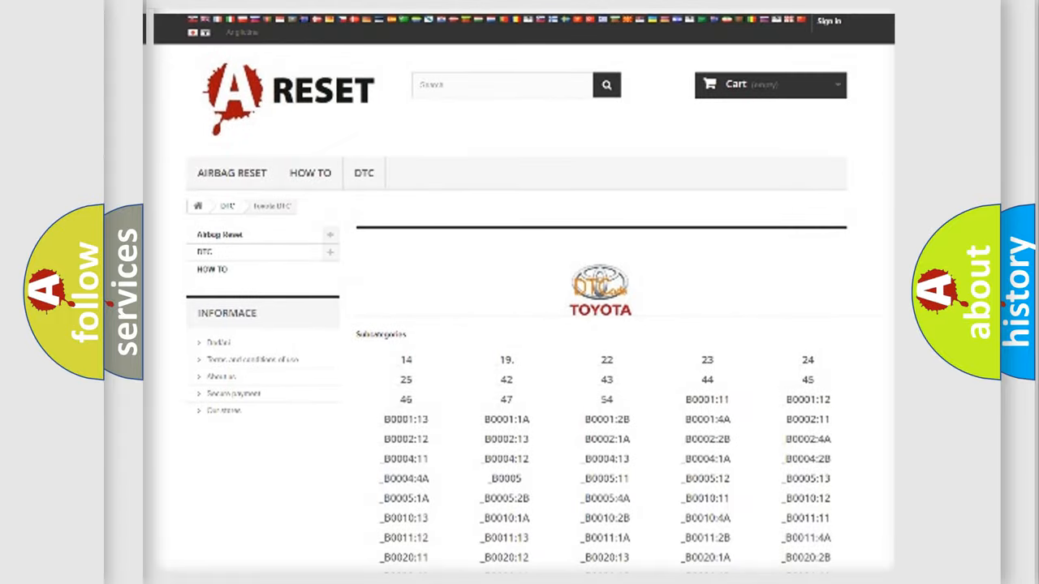